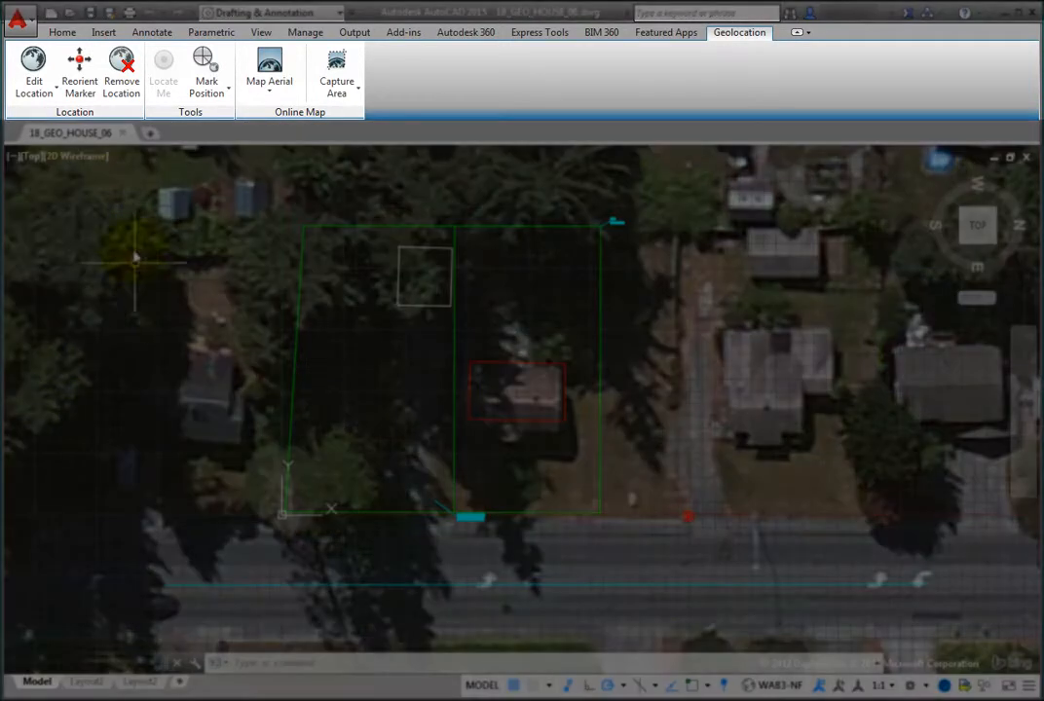
# From the Home tab's Layer Properties, create a new layer named 'Map Image'.
pyautogui.click(62, 32)
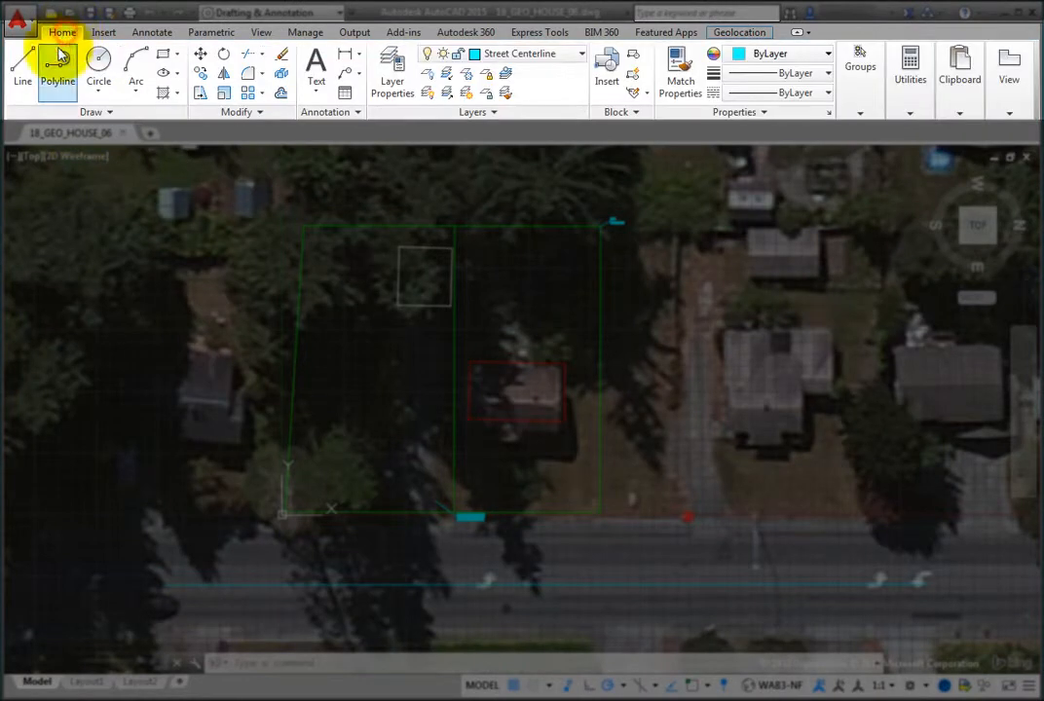
pyautogui.moveTo(392, 68)
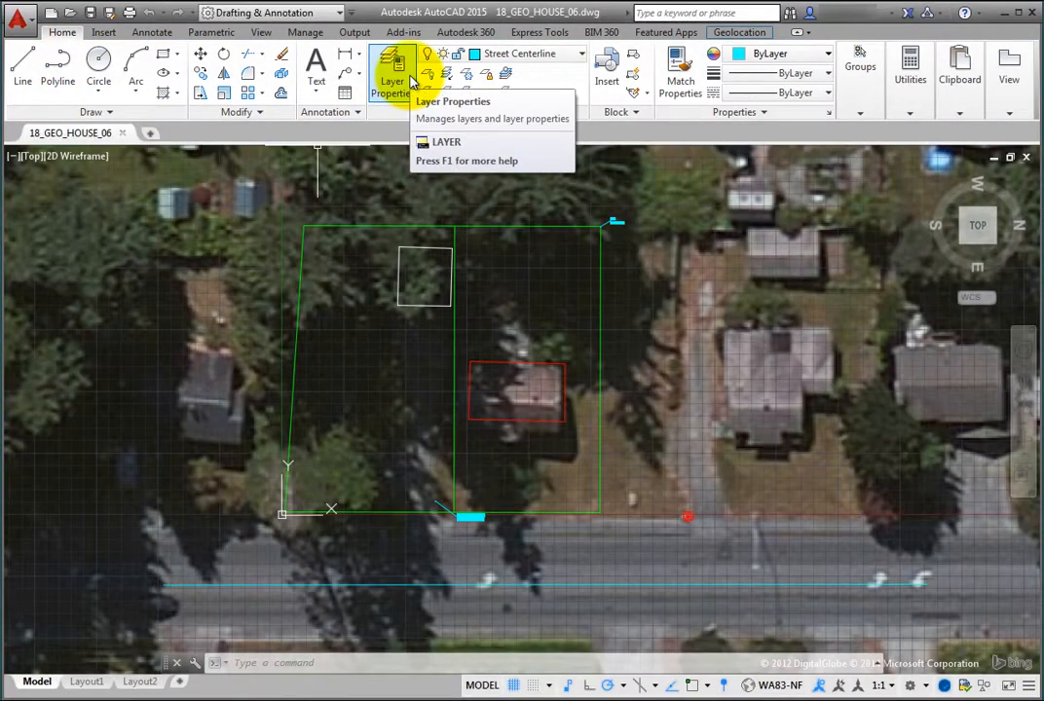
pyautogui.click(392, 68)
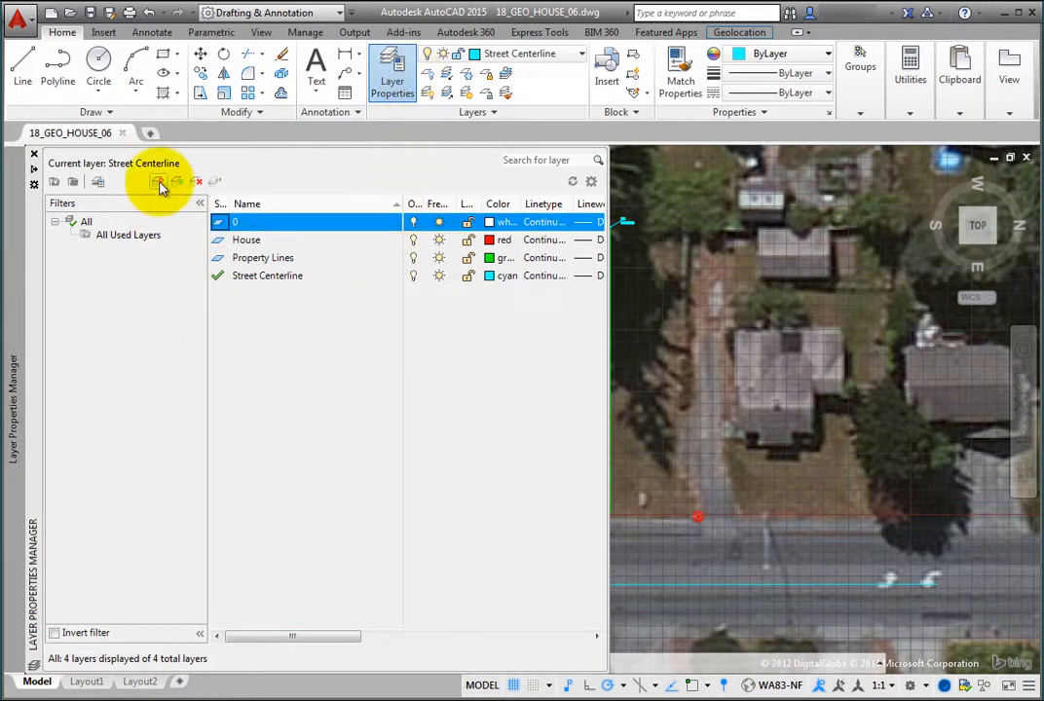
pyautogui.click(160, 184)
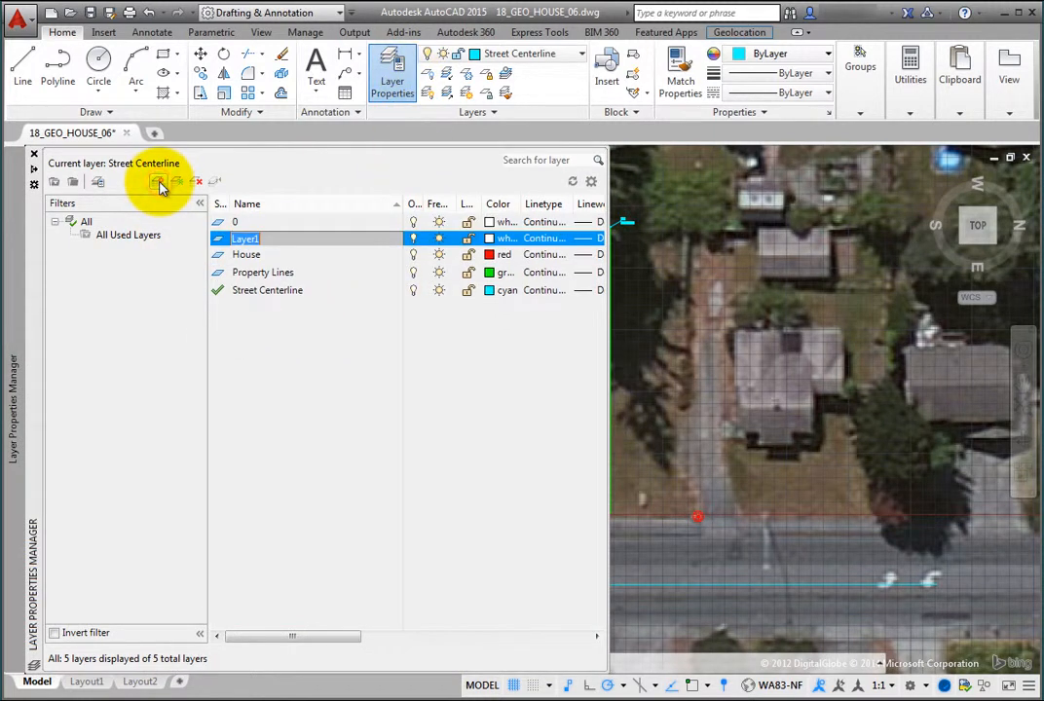
pyautogui.write('Map Image')
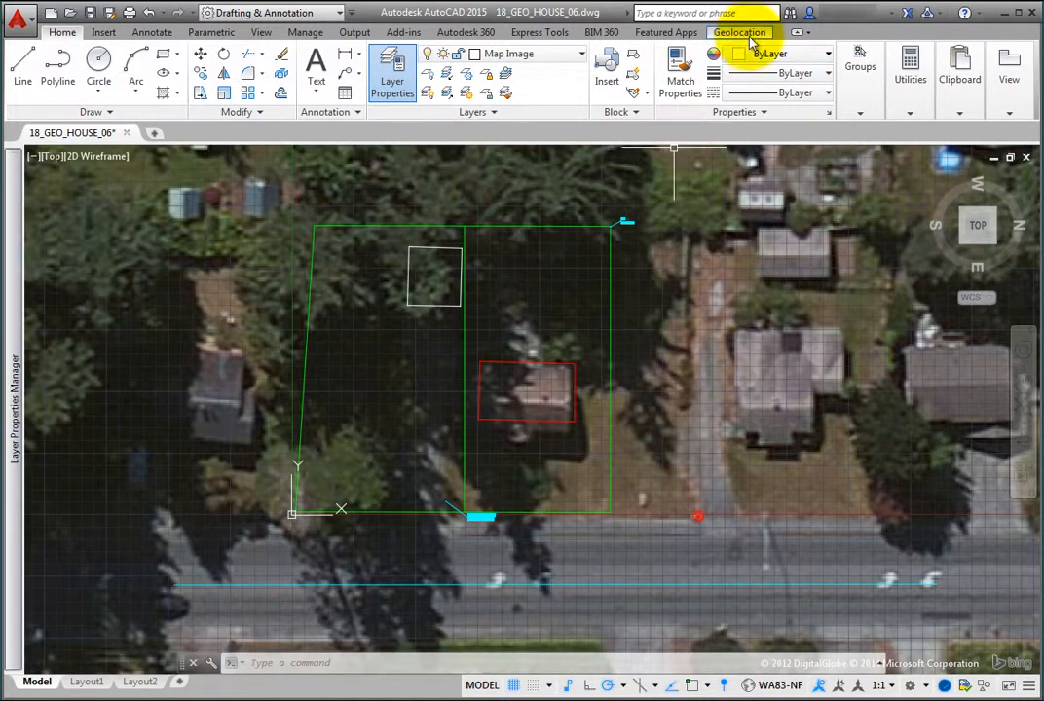
# Choose Capture Area from the Geolocation tab to start GEOMAPIMAGE.
pyautogui.click(749, 32)
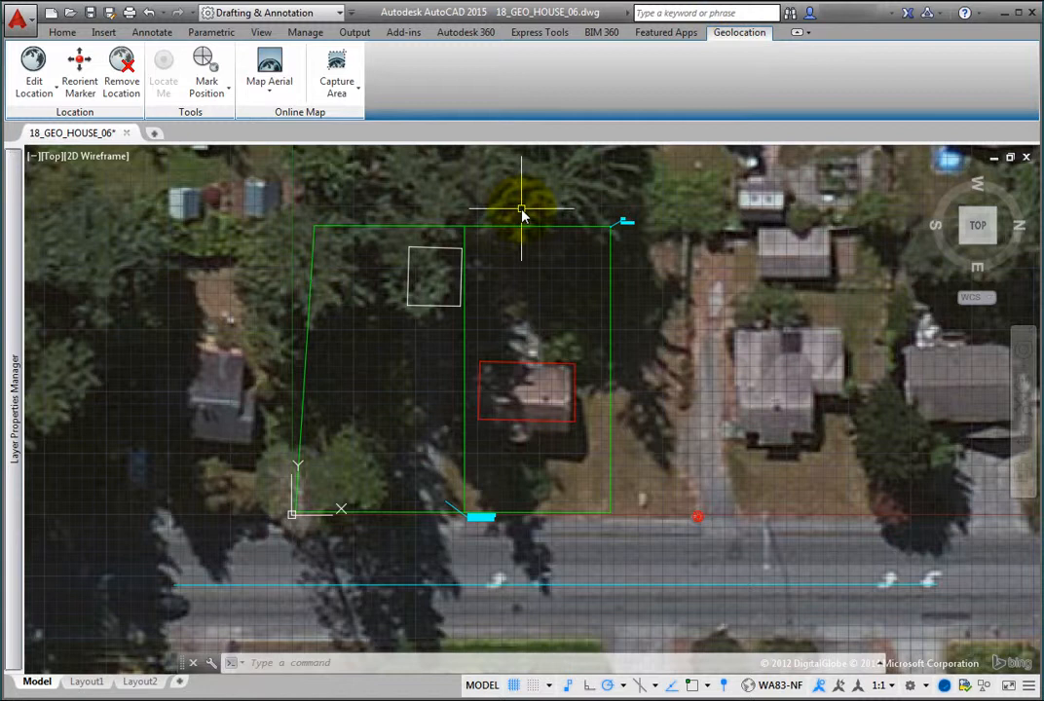
pyautogui.moveTo(335, 78)
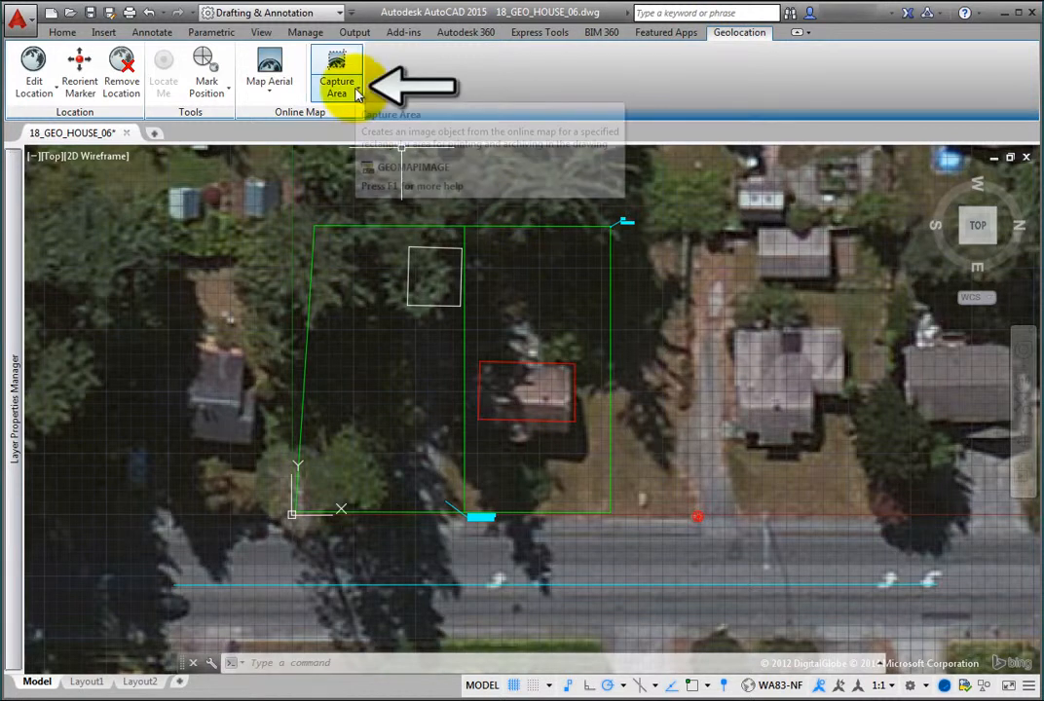
pyautogui.click(336, 78)
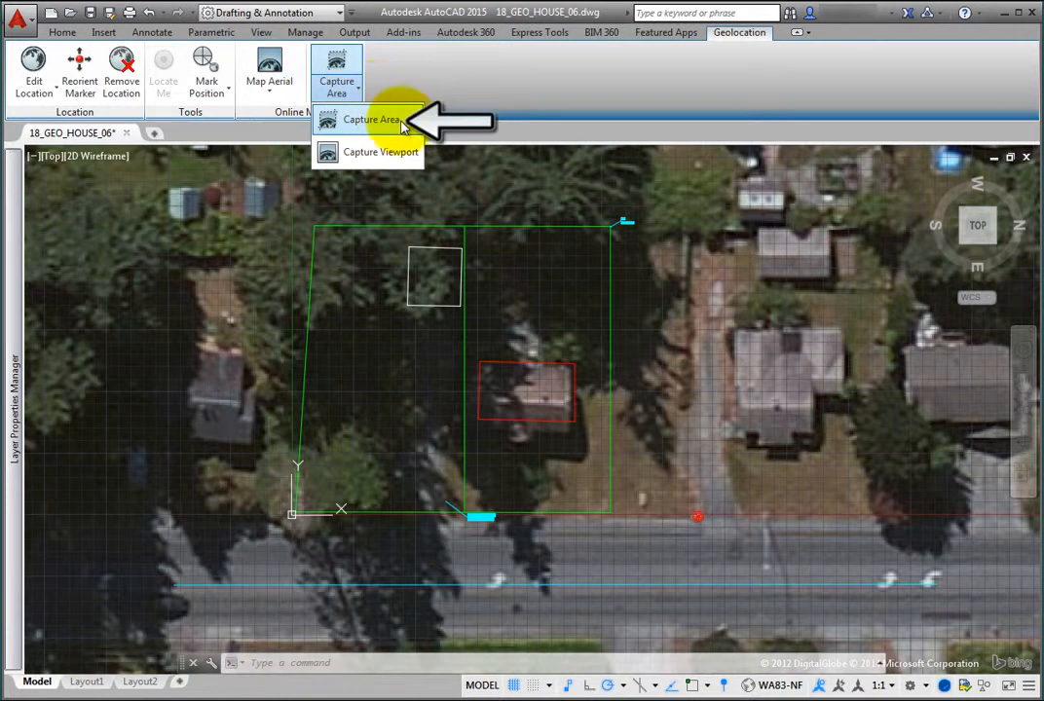
pyautogui.moveTo(373, 118)
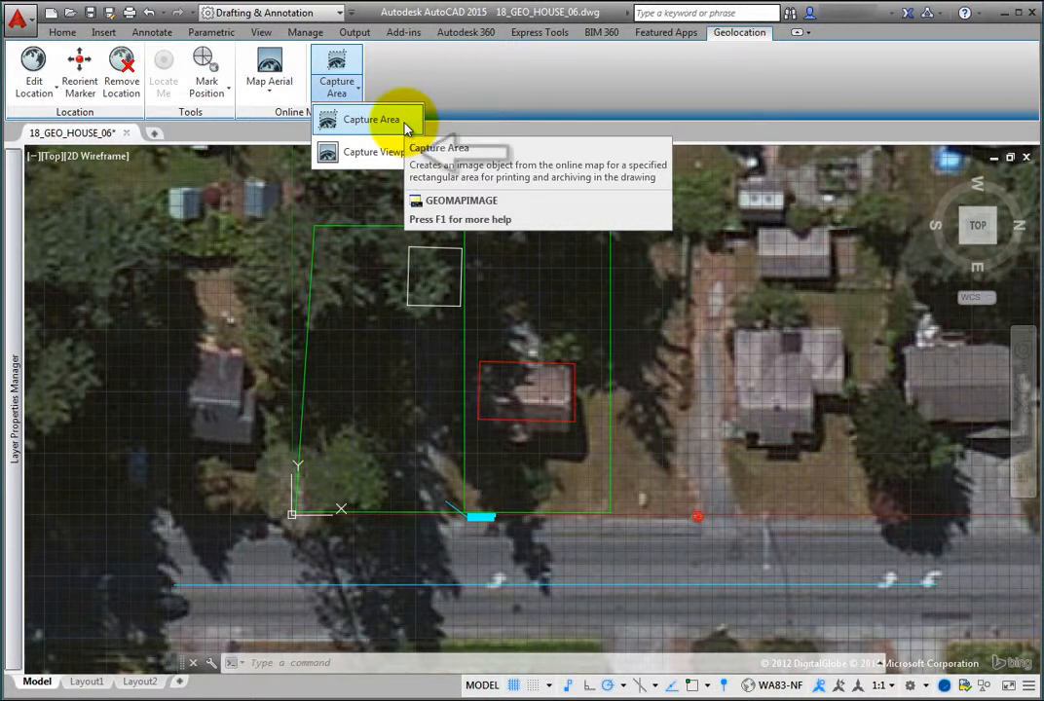
pyautogui.moveTo(387, 152)
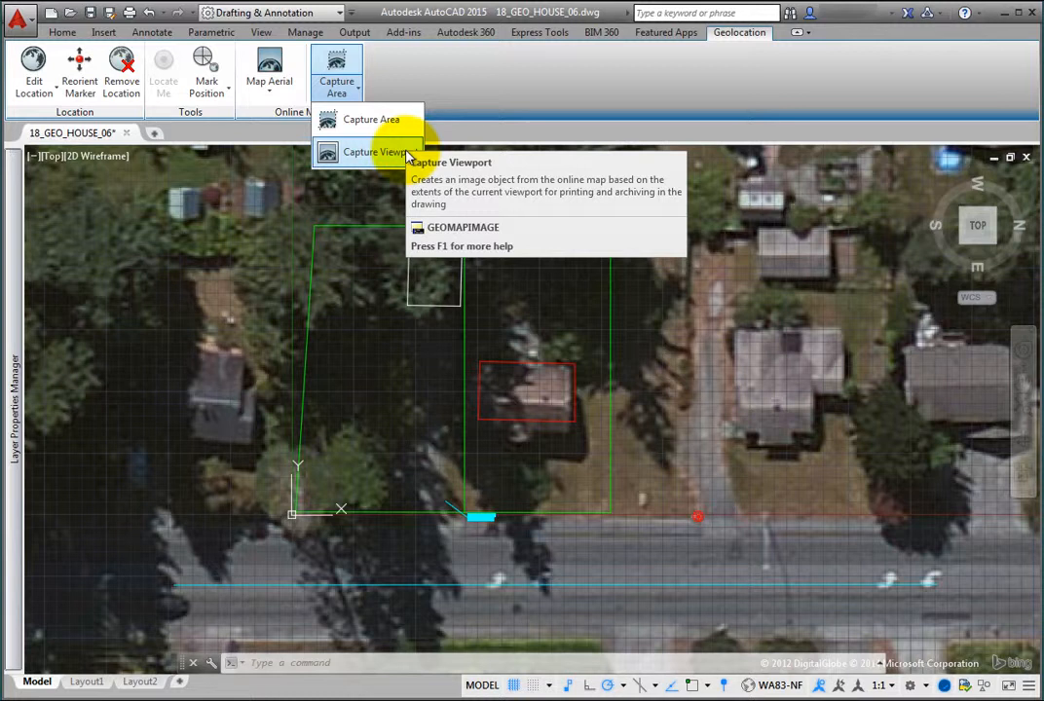
pyautogui.click(374, 151)
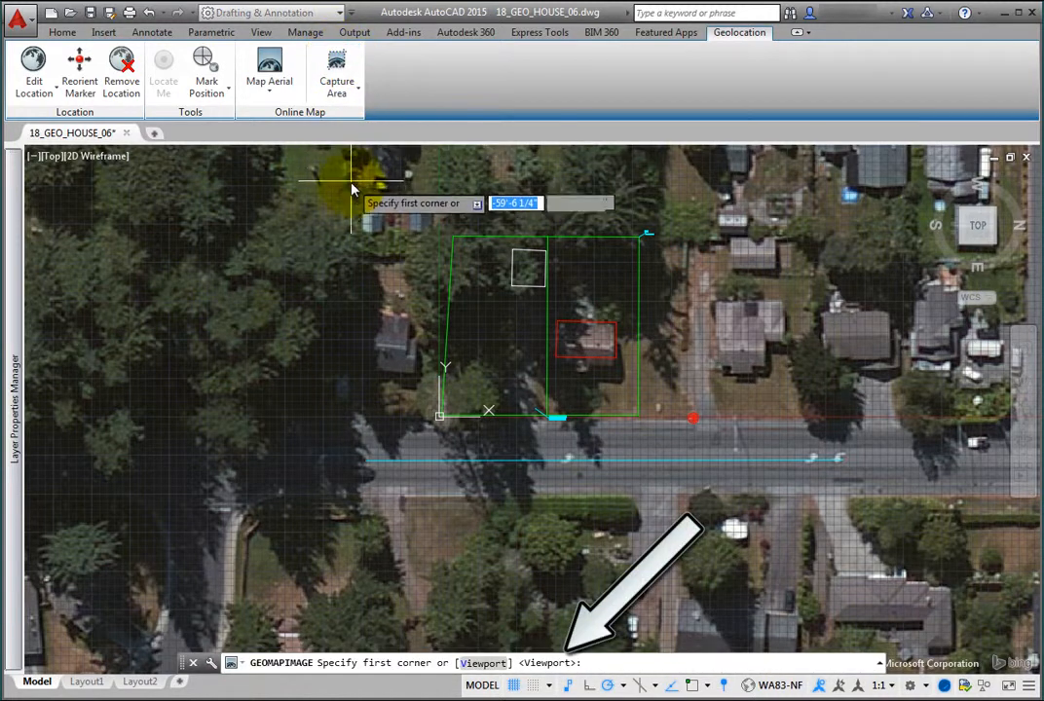
# Place the capture rectangle's first corner above-left of the house lot.
pyautogui.click(351, 188)
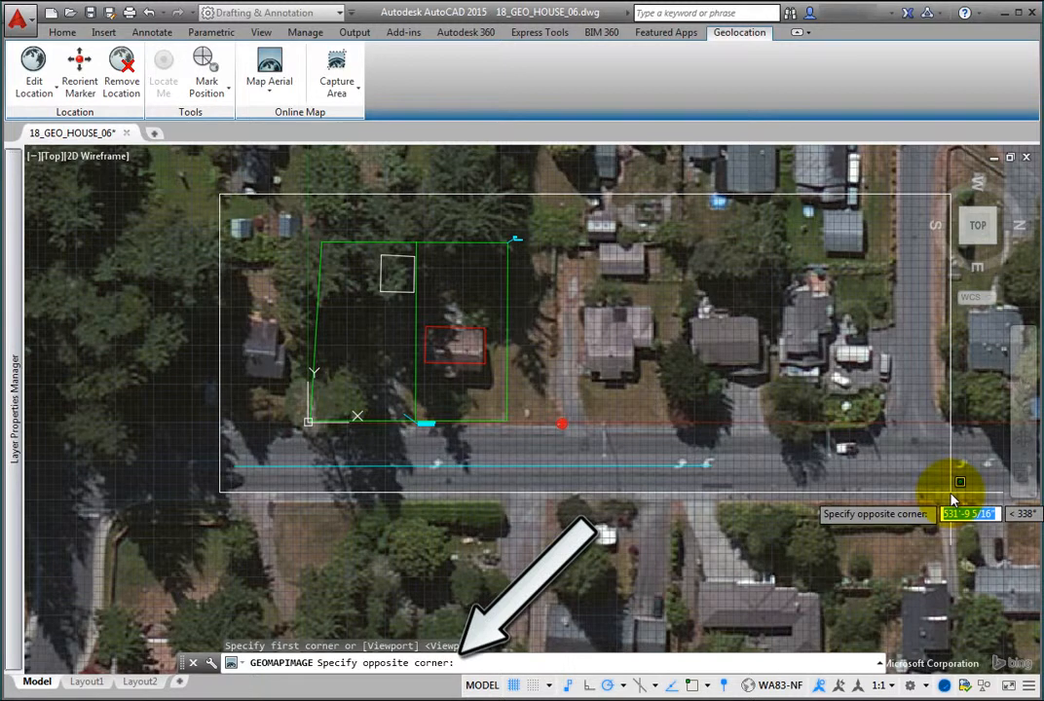
pyautogui.moveTo(955, 514)
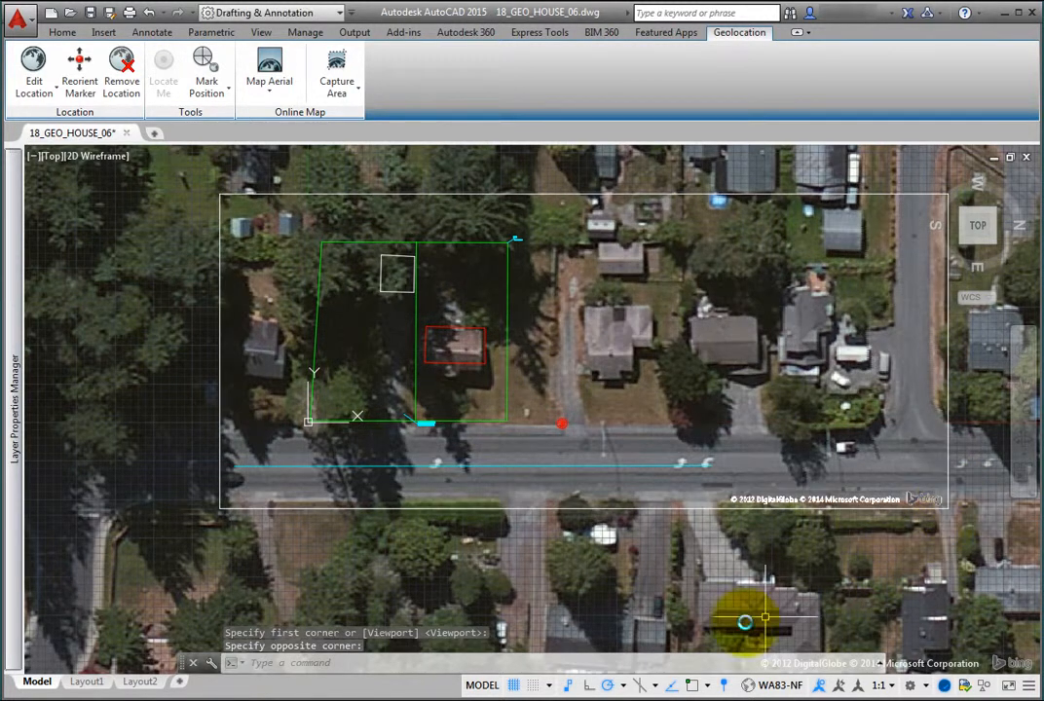
pyautogui.moveTo(381, 612)
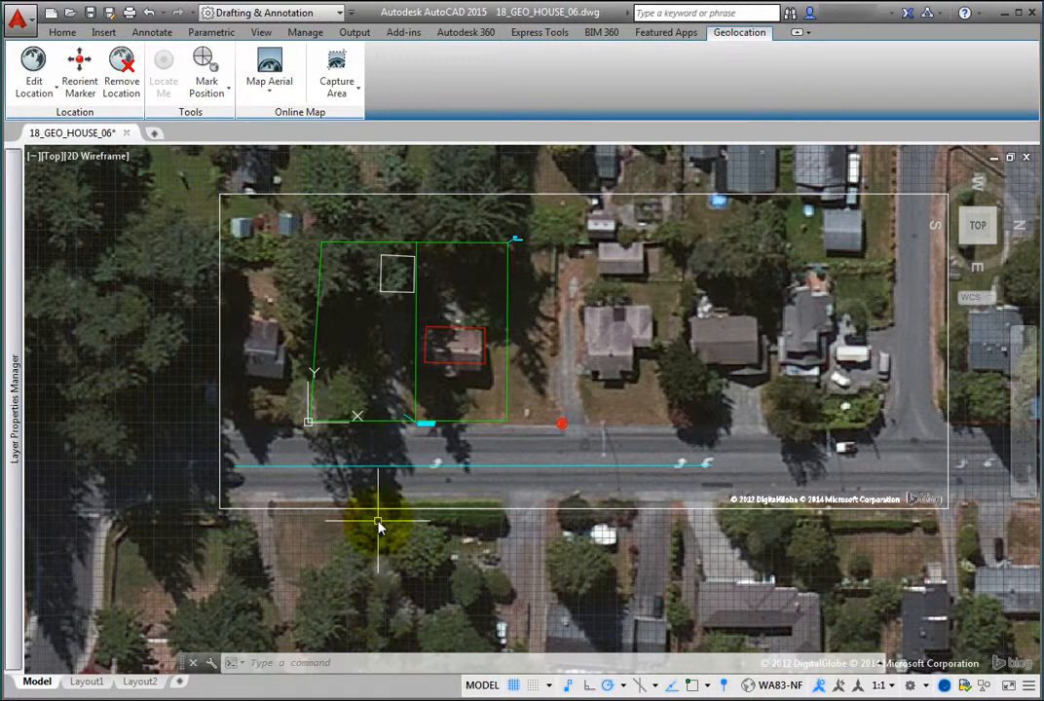
pyautogui.moveTo(376, 529)
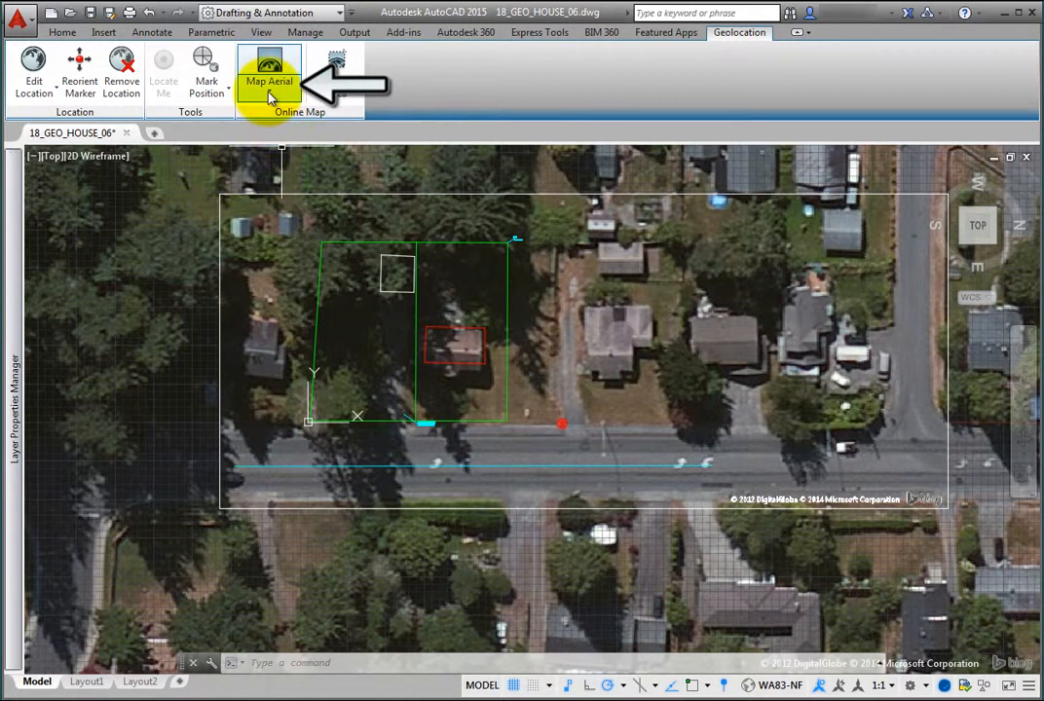
# Set the online map type to Map Road.
pyautogui.click(271, 87)
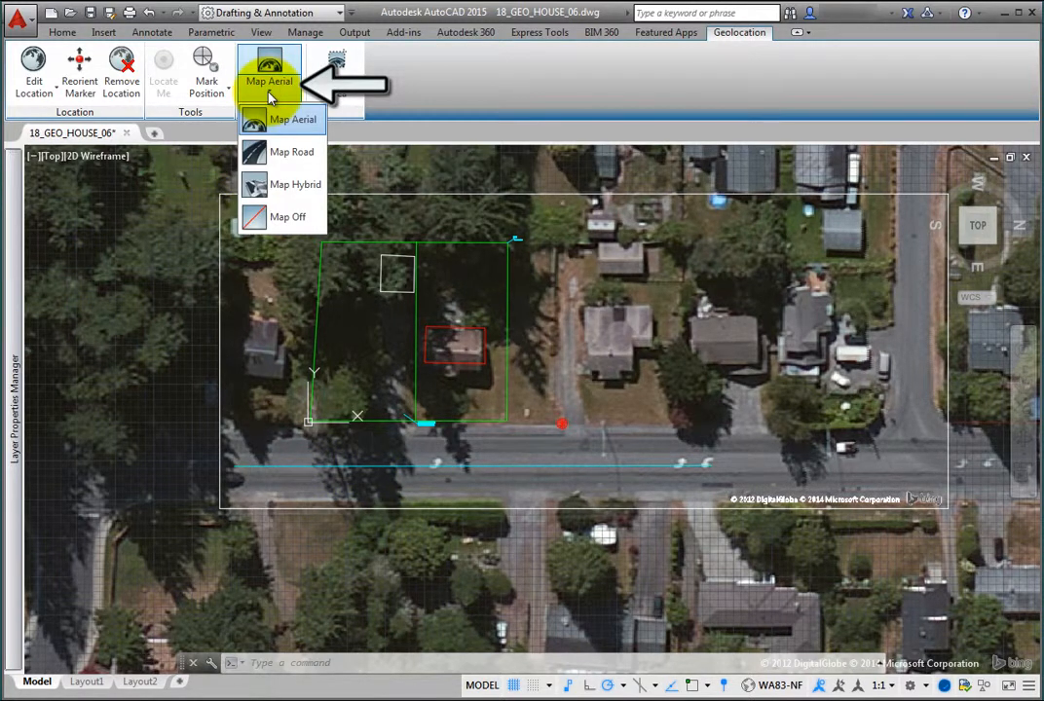
pyautogui.moveTo(283, 184)
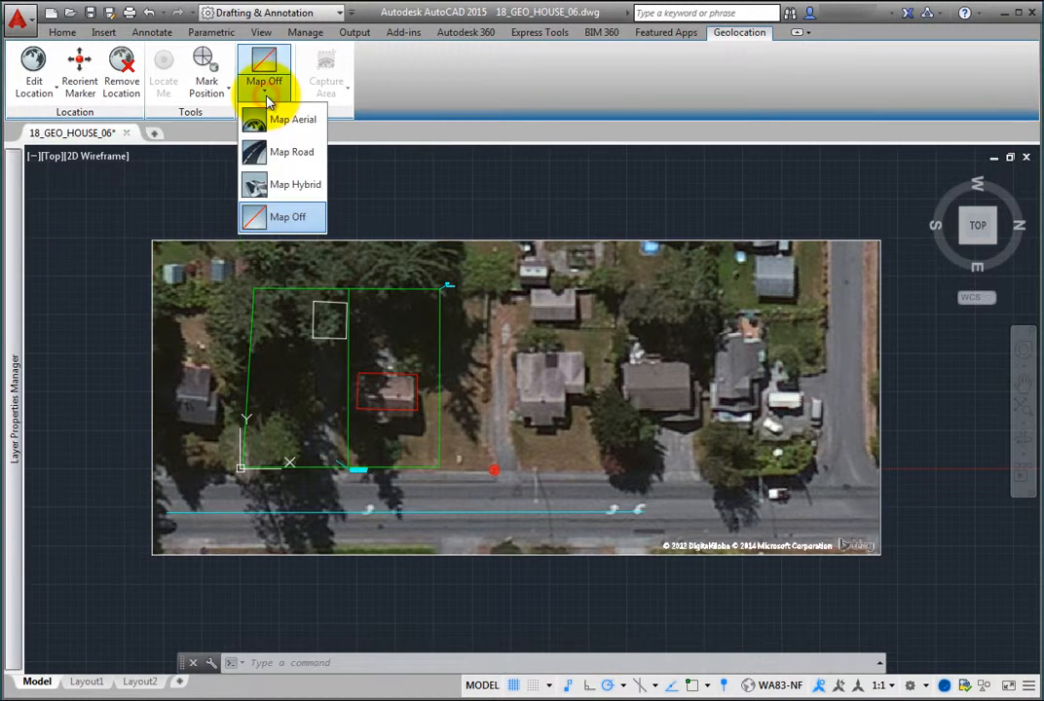
pyautogui.moveTo(292, 151)
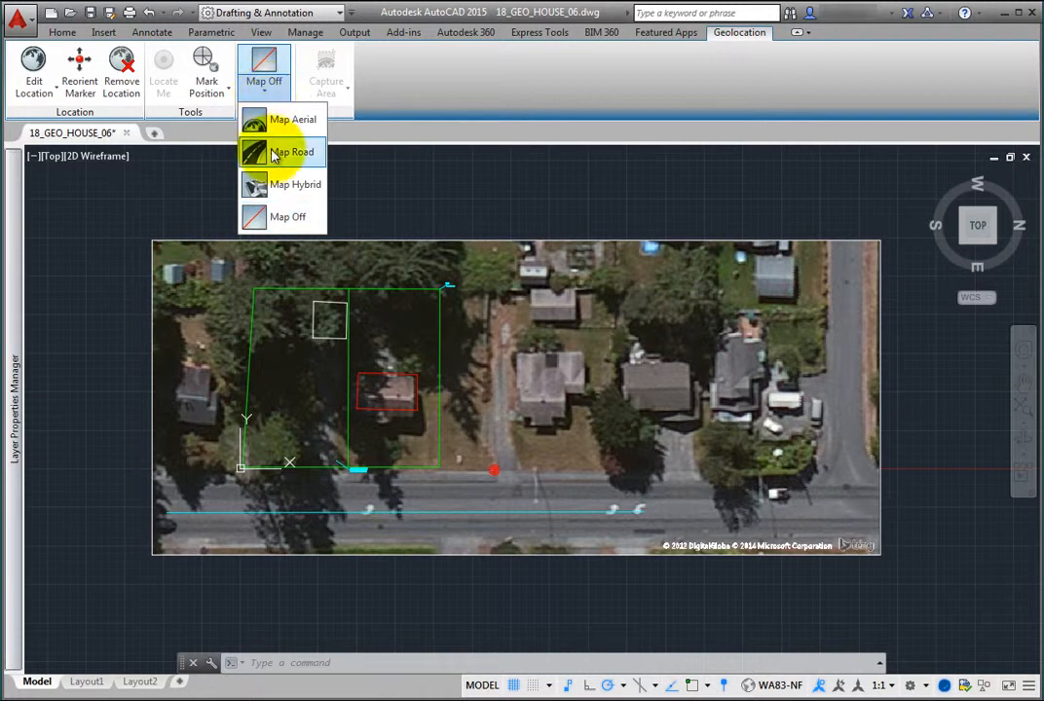
pyautogui.click(292, 152)
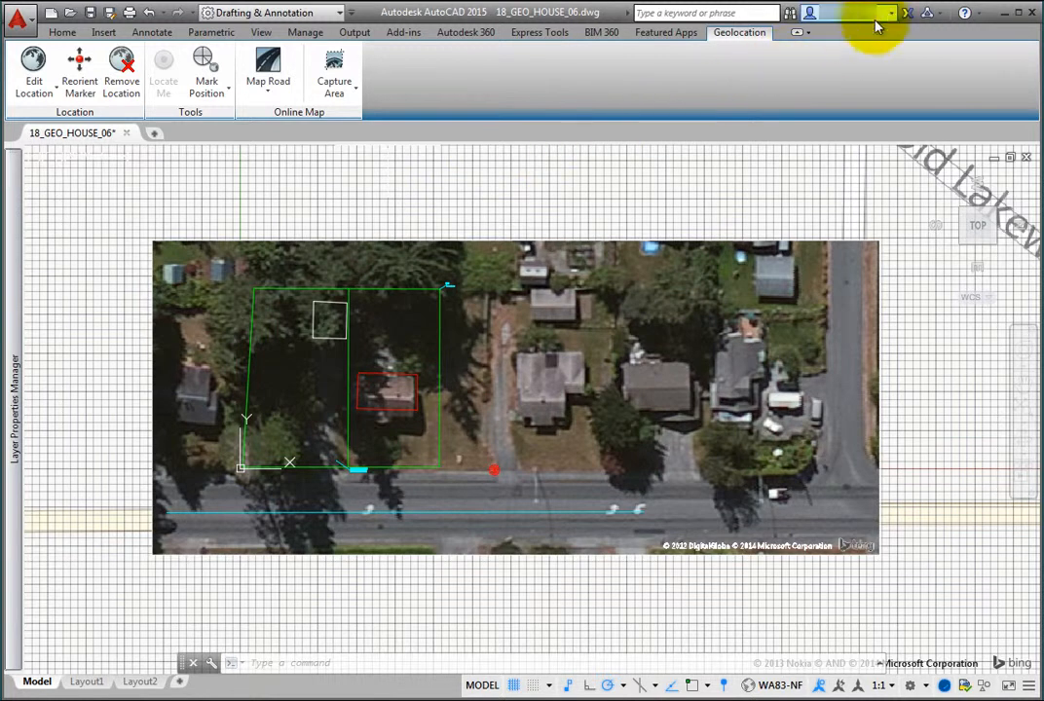
# Sign Out from the title-bar account menu and dismiss the online-maps disconnection balloon.
pyautogui.click(818, 14)
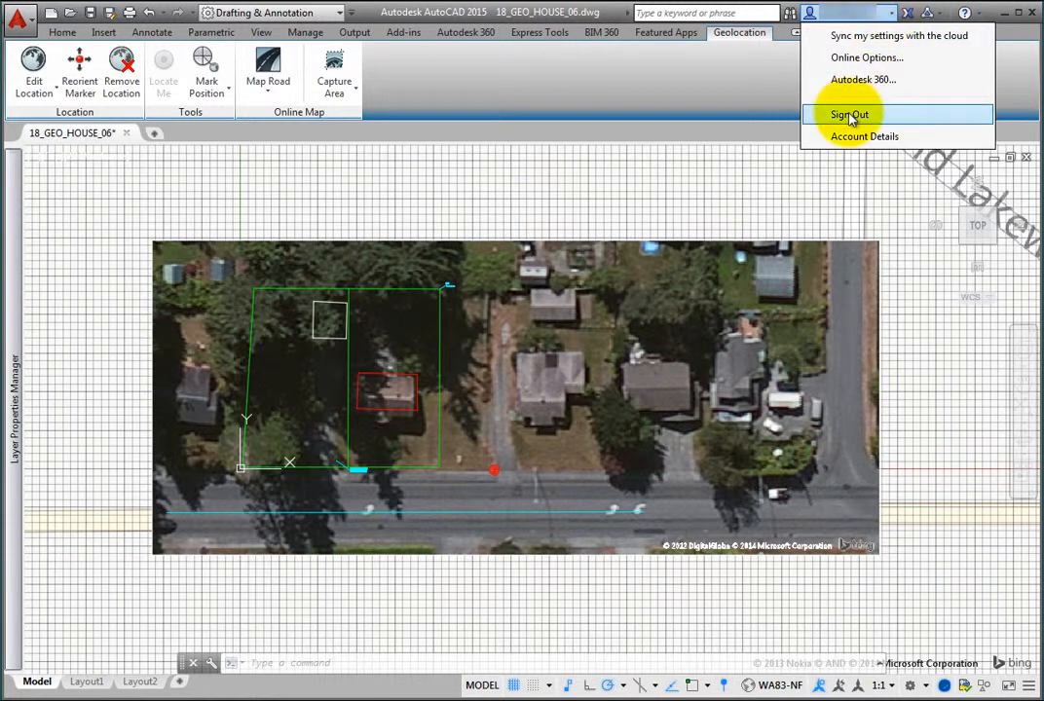
pyautogui.click(846, 114)
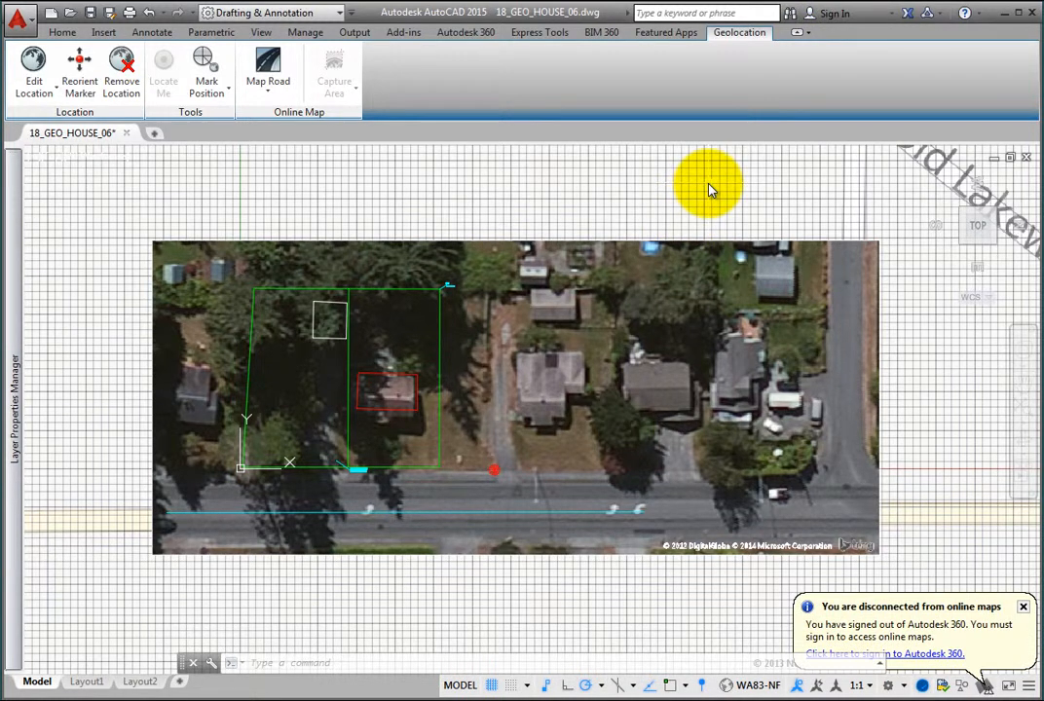
pyautogui.moveTo(944, 392)
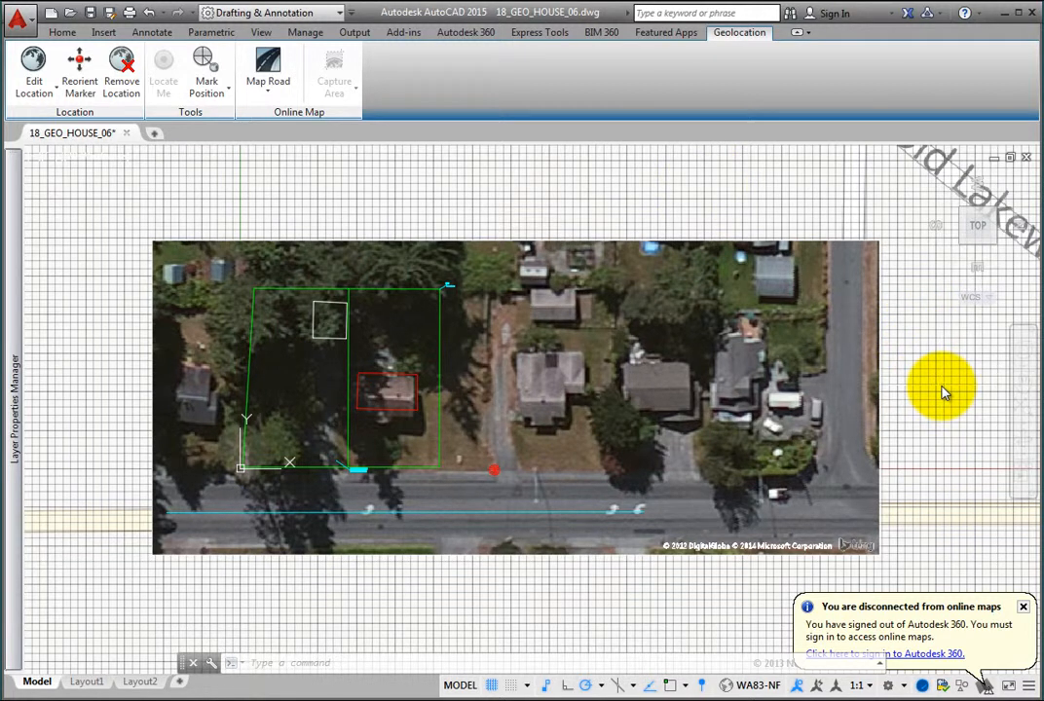
pyautogui.moveTo(977, 499)
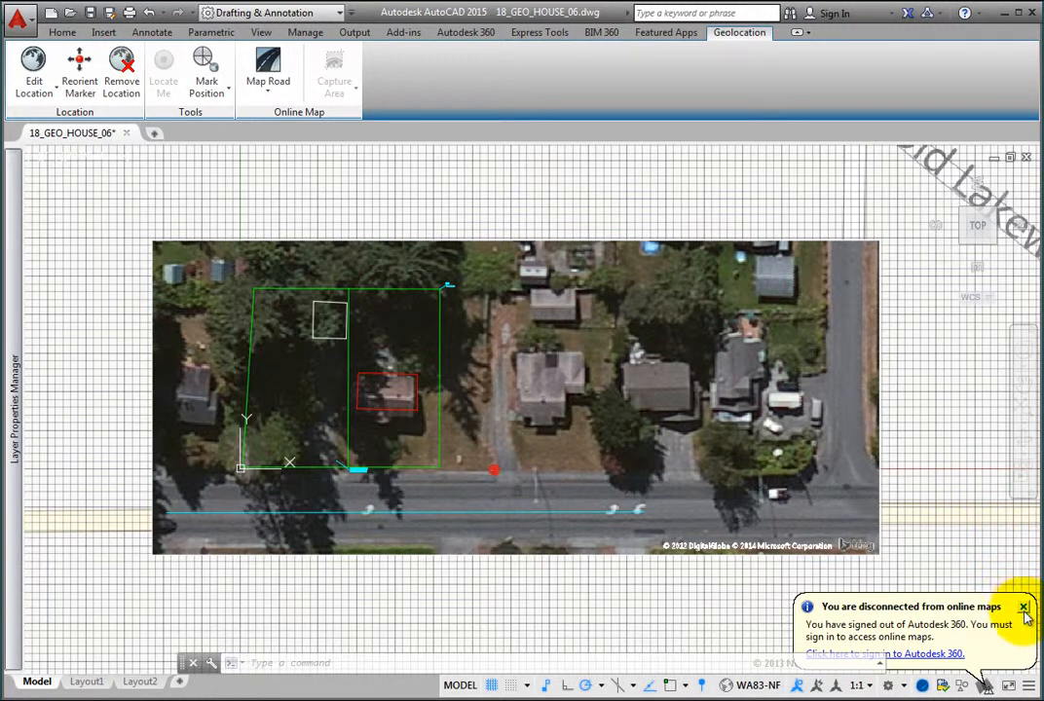
pyautogui.click(1023, 606)
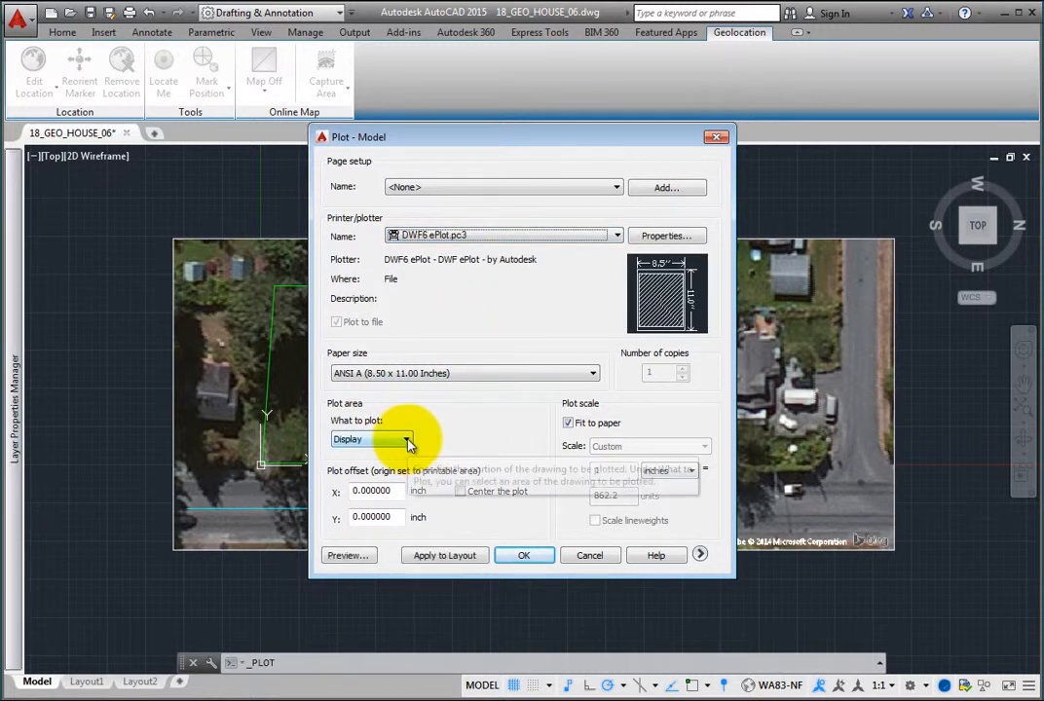
# Set What to plot to Window, frame the aerial image, and preview the plot.
pyautogui.click(404, 439)
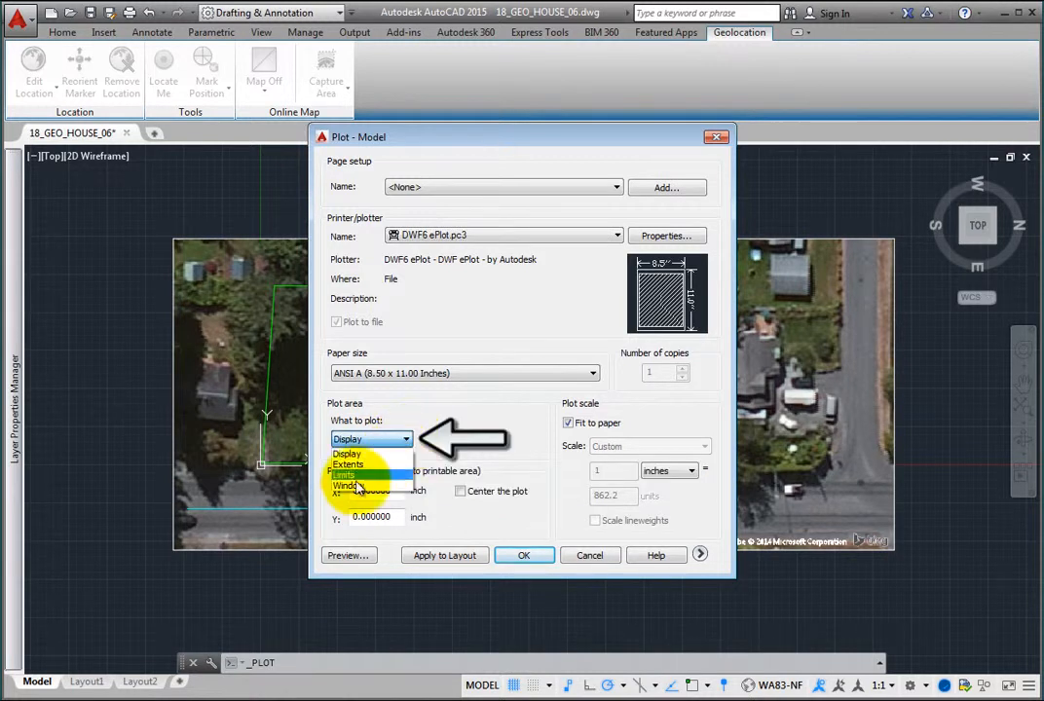
pyautogui.moveTo(355, 485)
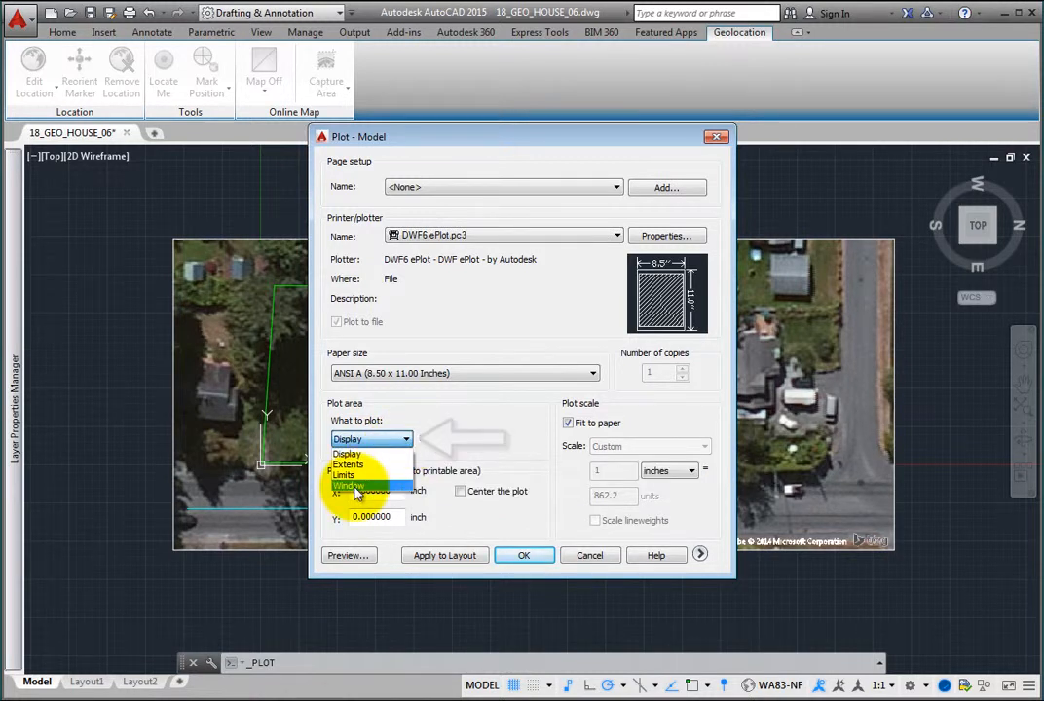
pyautogui.click(348, 484)
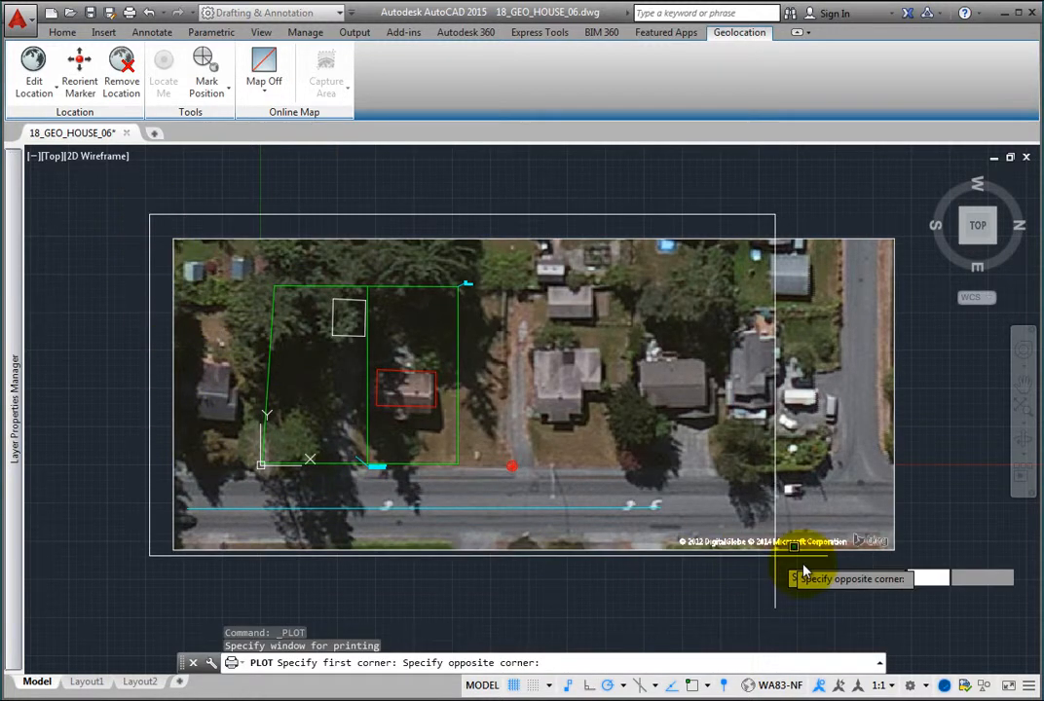
pyautogui.moveTo(939, 575)
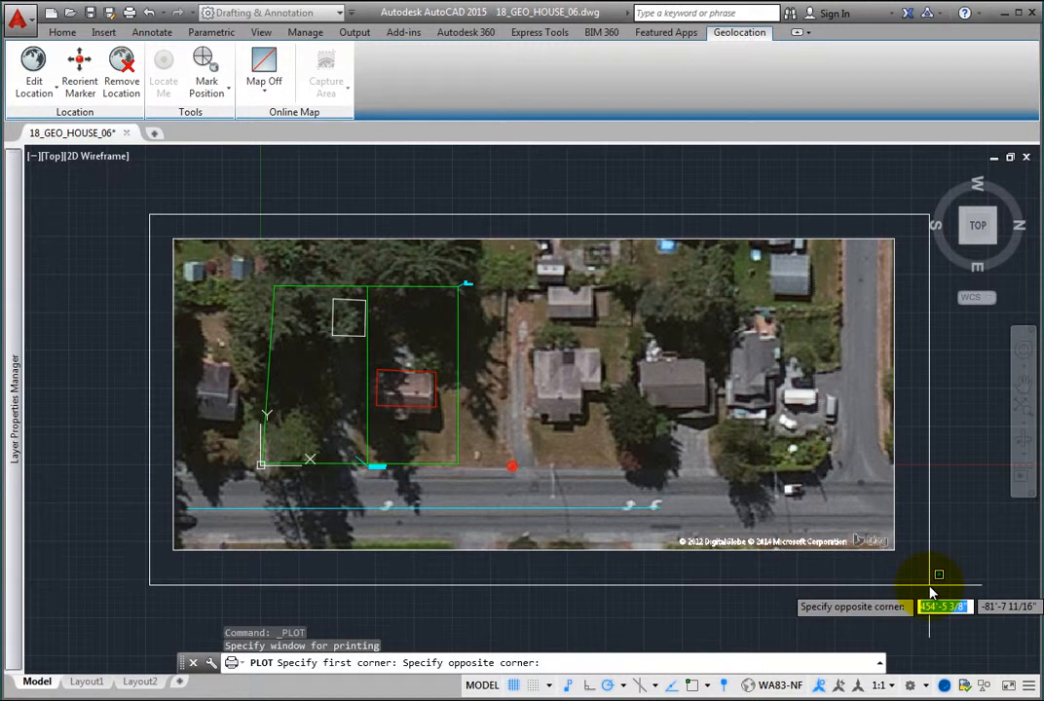
pyautogui.click(937, 575)
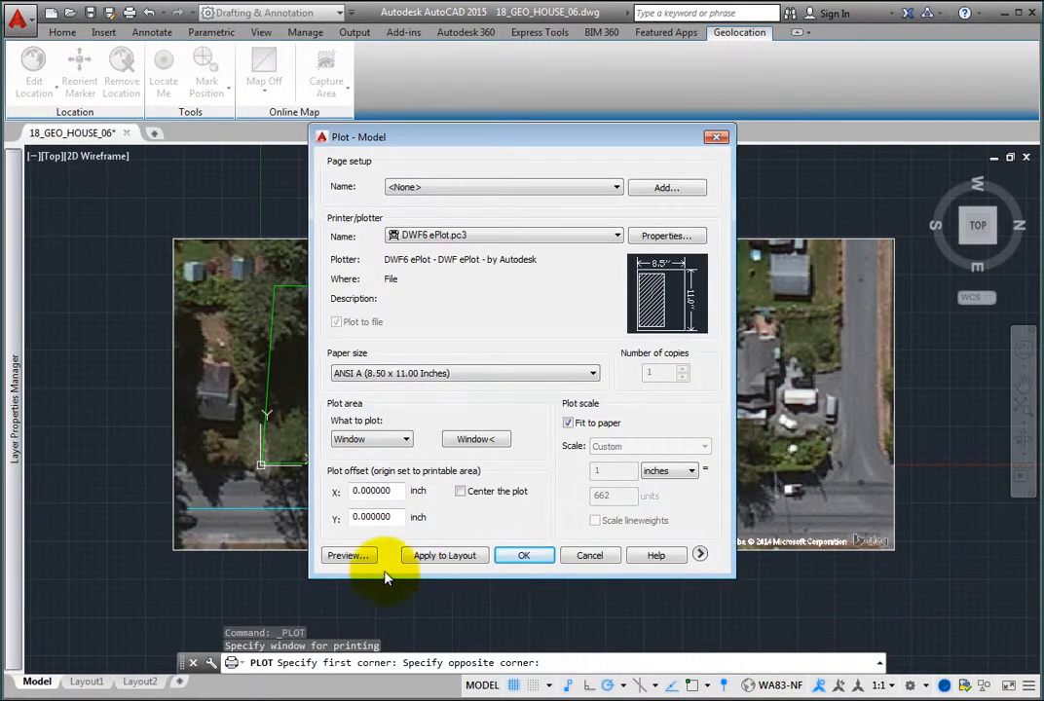
pyautogui.click(347, 555)
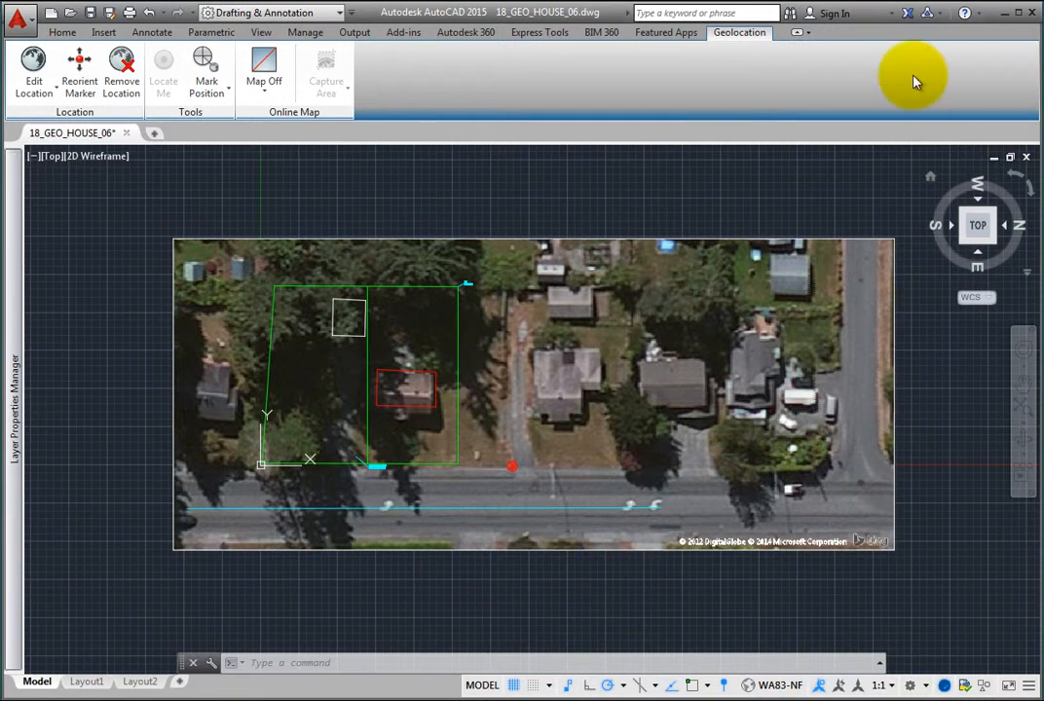
# Sign in to Autodesk 360 from the title bar and return to the Home tab.
pyautogui.click(844, 12)
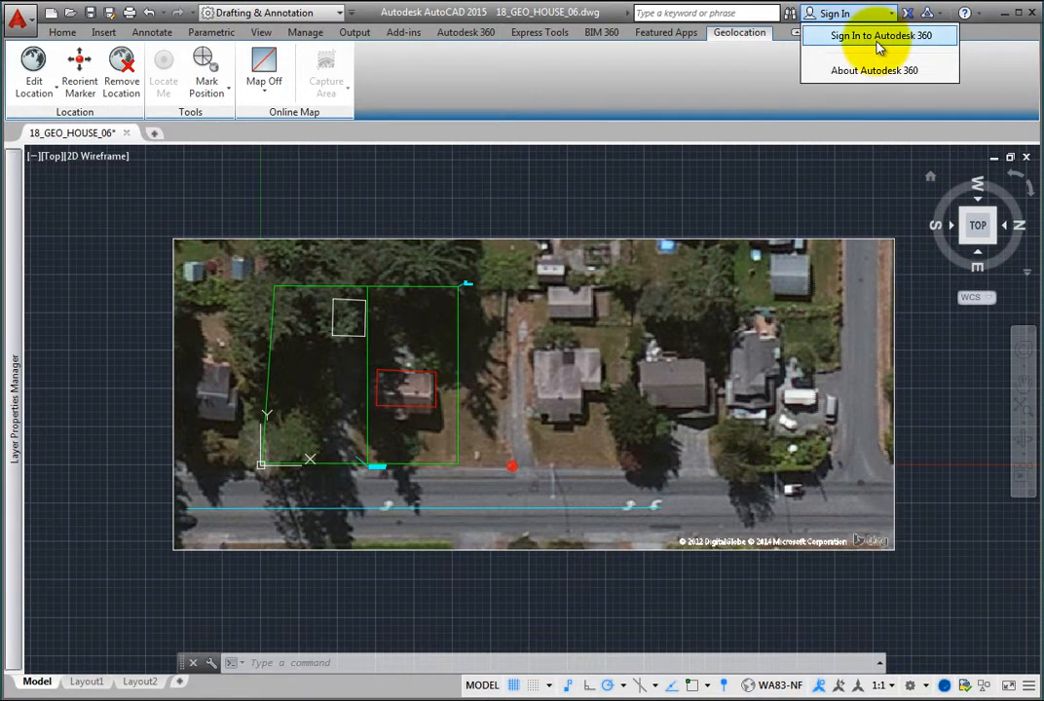
pyautogui.click(873, 38)
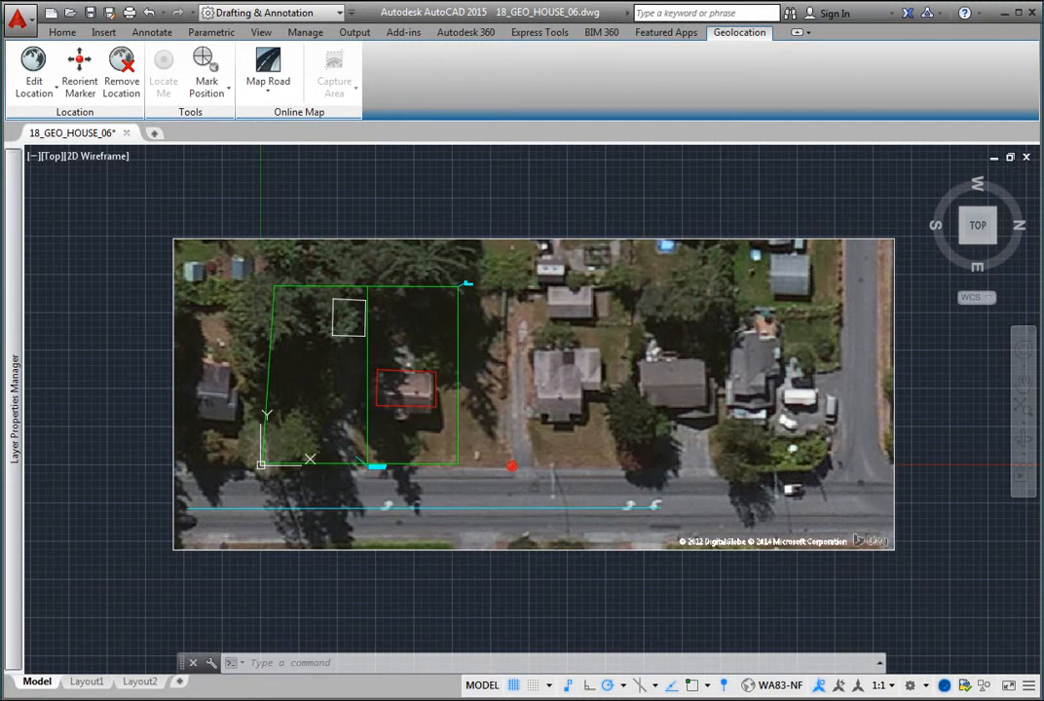
pyautogui.click(65, 32)
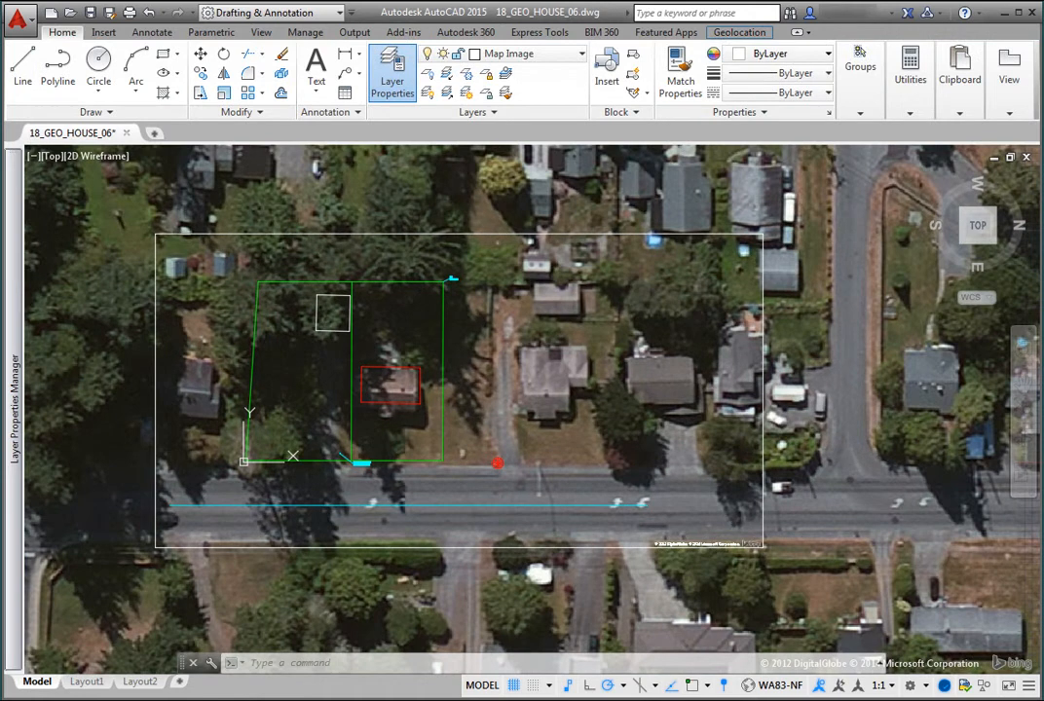